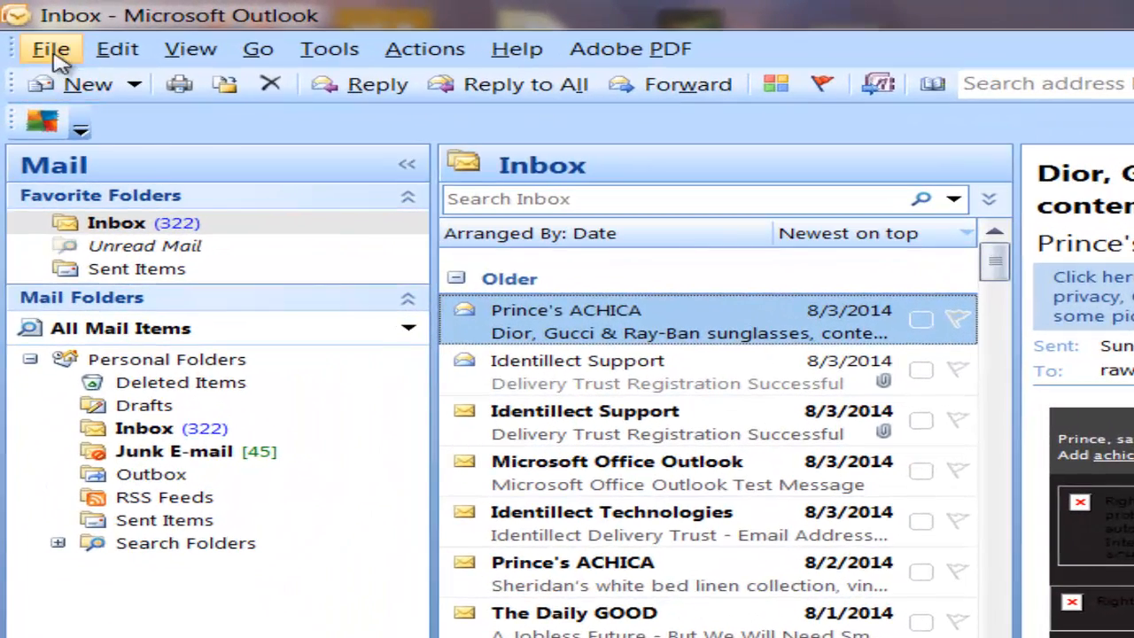
- Launch the Import and Export Wizard from Outlook's File menu
{"action": "left_click", "coordinate": [50, 47]}
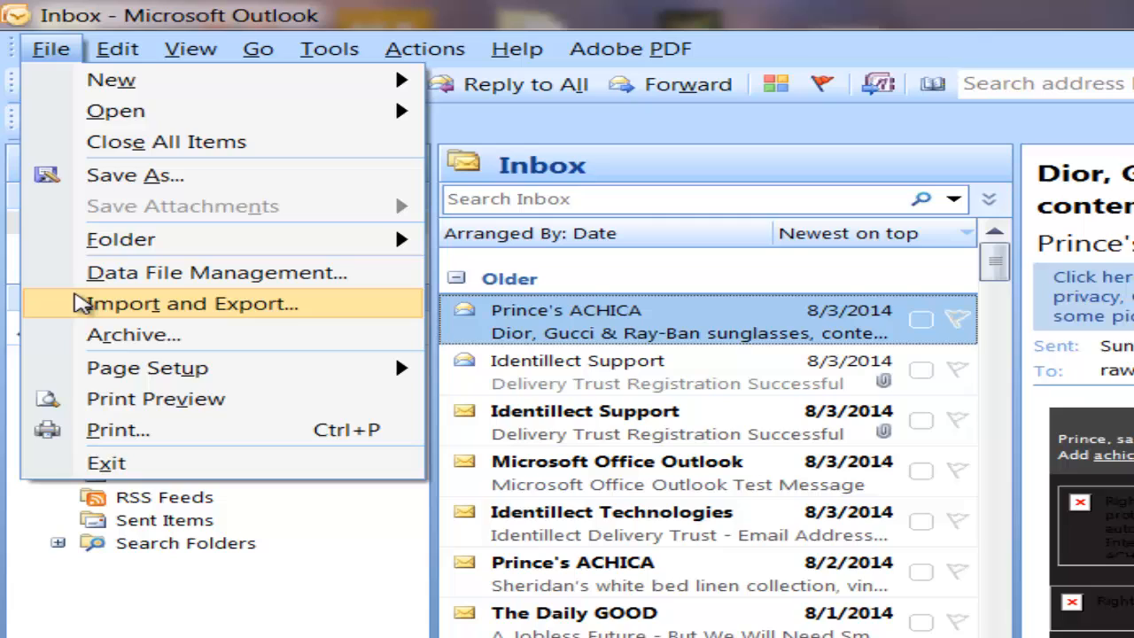
{"action": "mouse_move", "coordinate": [270, 333]}
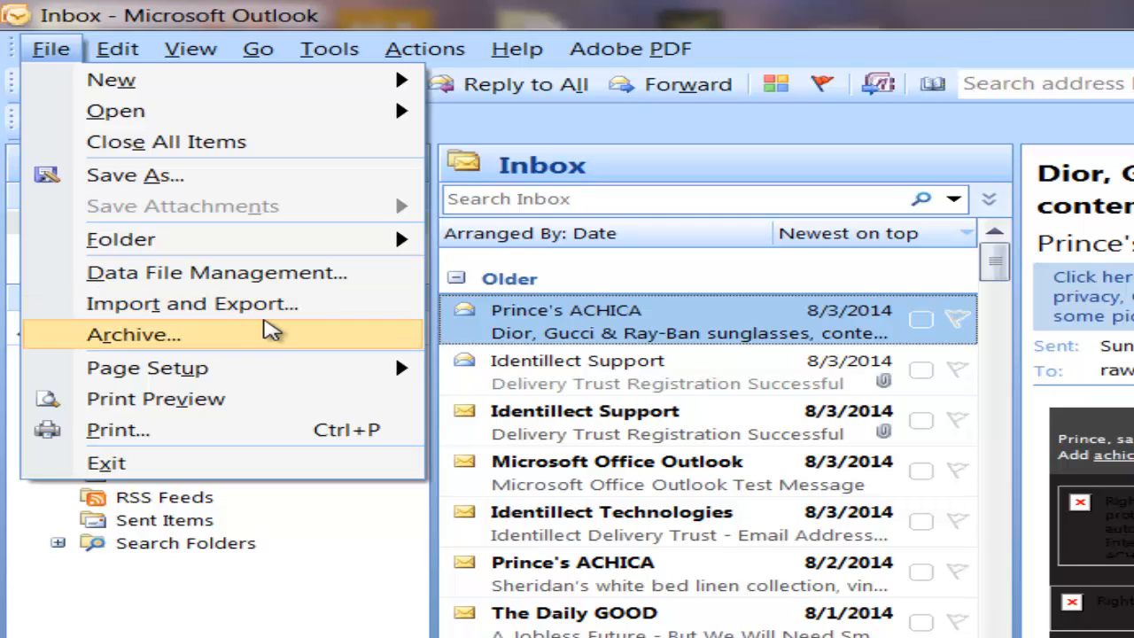
{"action": "mouse_move", "coordinate": [191, 303]}
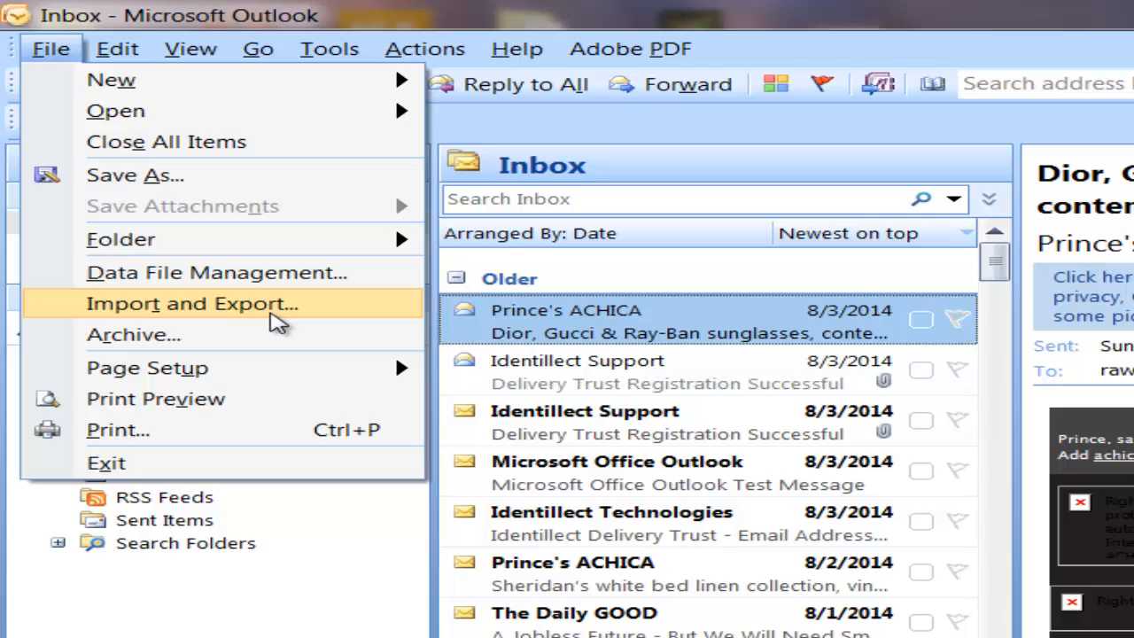
{"action": "left_click", "coordinate": [191, 303]}
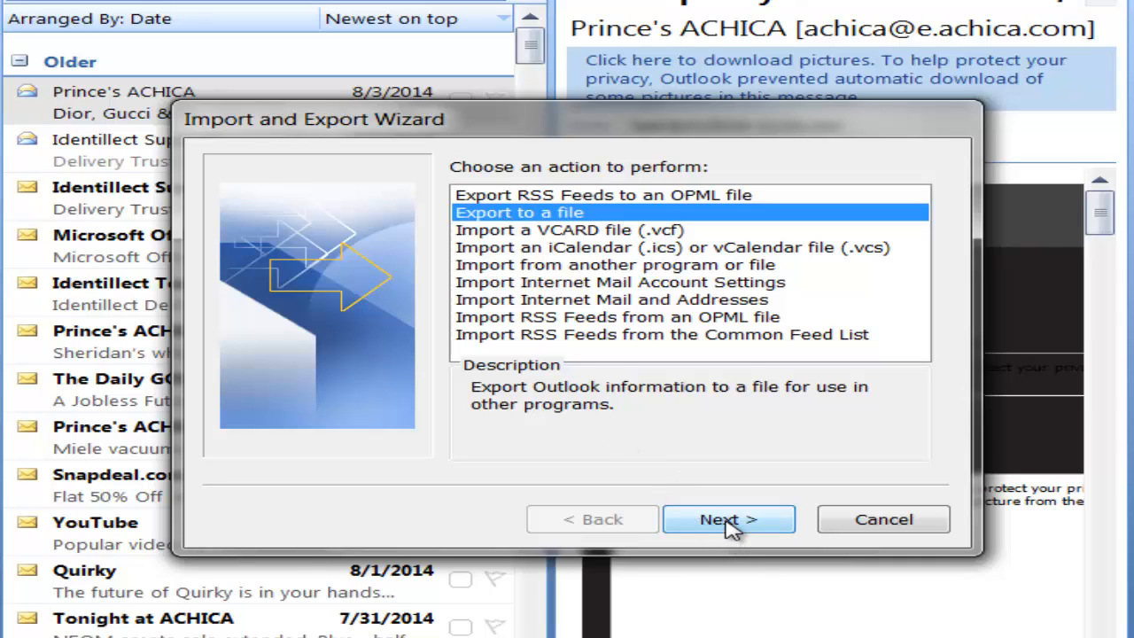
- Proceed with exporting to a file and pick Microsoft Excel 97-2003 as the file type
{"action": "left_click", "coordinate": [728, 519]}
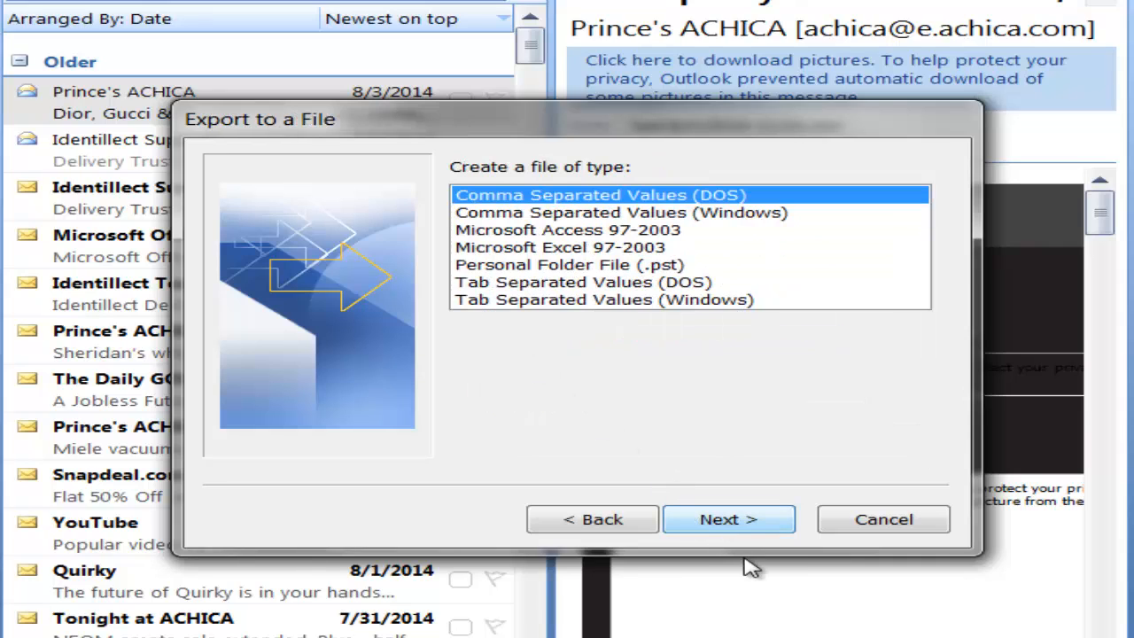
{"action": "mouse_move", "coordinate": [602, 263]}
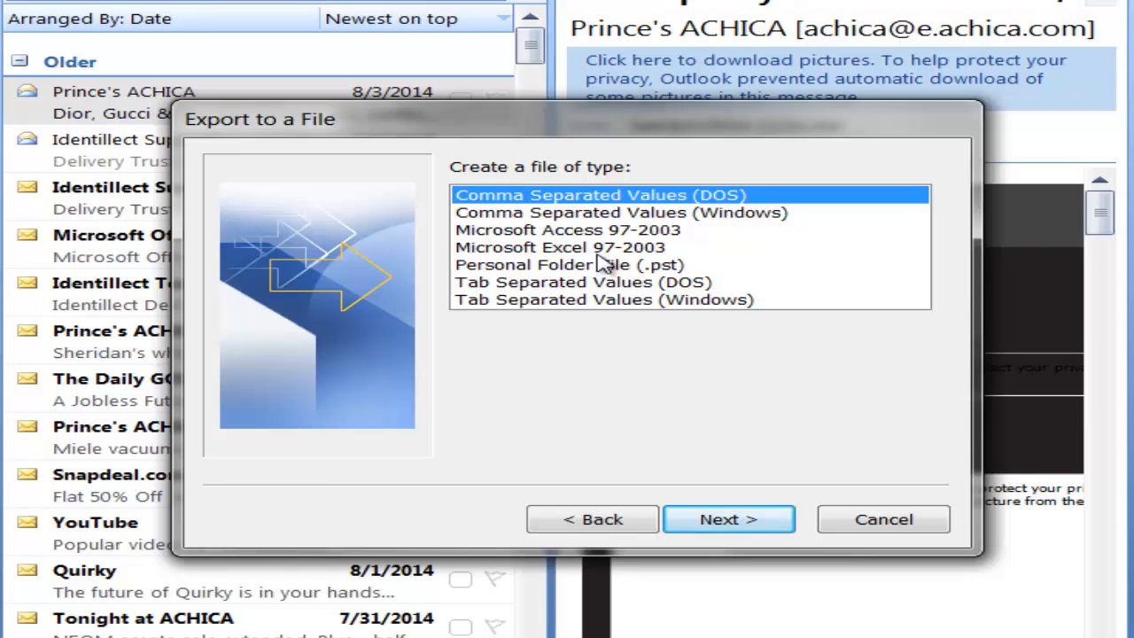
{"action": "left_click", "coordinate": [560, 248]}
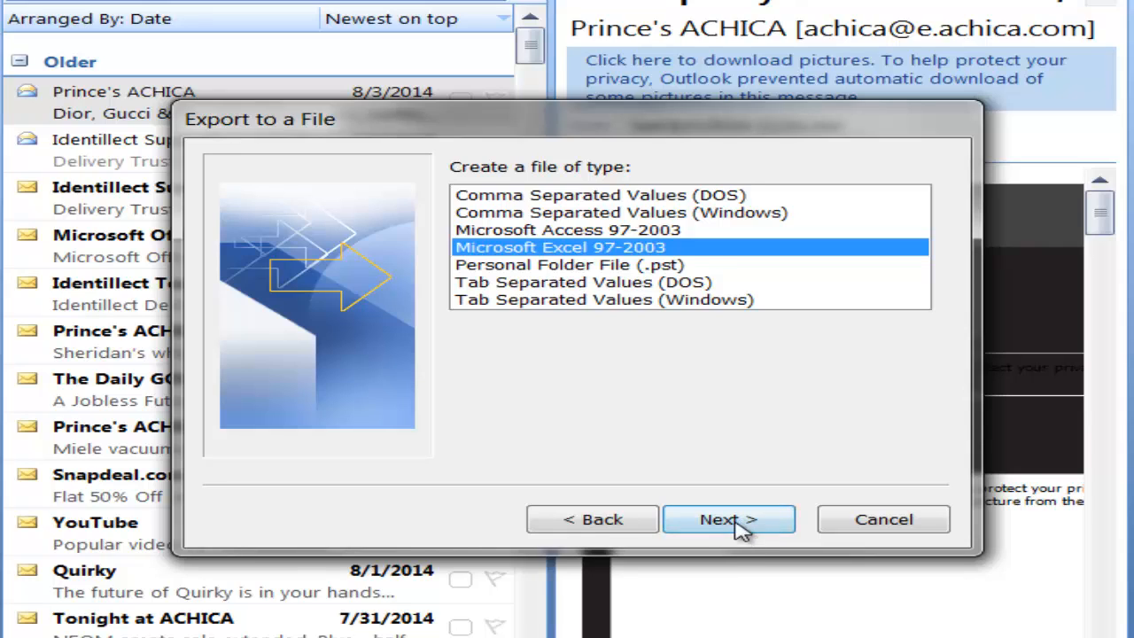
{"action": "left_click", "coordinate": [728, 519]}
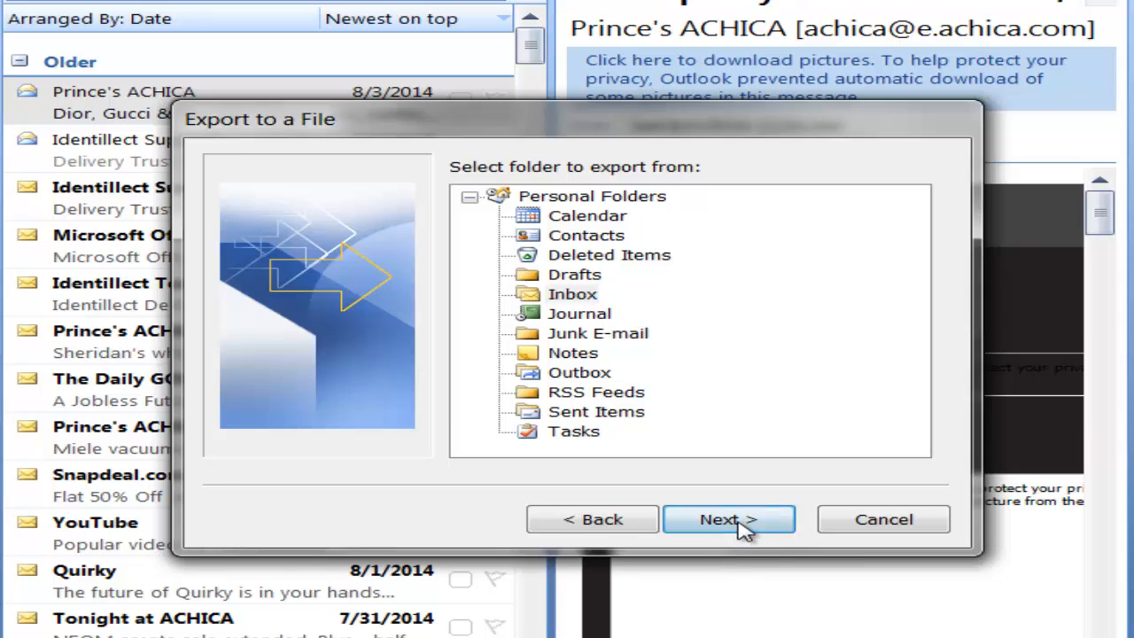
- Export the Inbox folder to a file named 'lll' and reach the confirmation step
{"action": "left_click", "coordinate": [728, 519]}
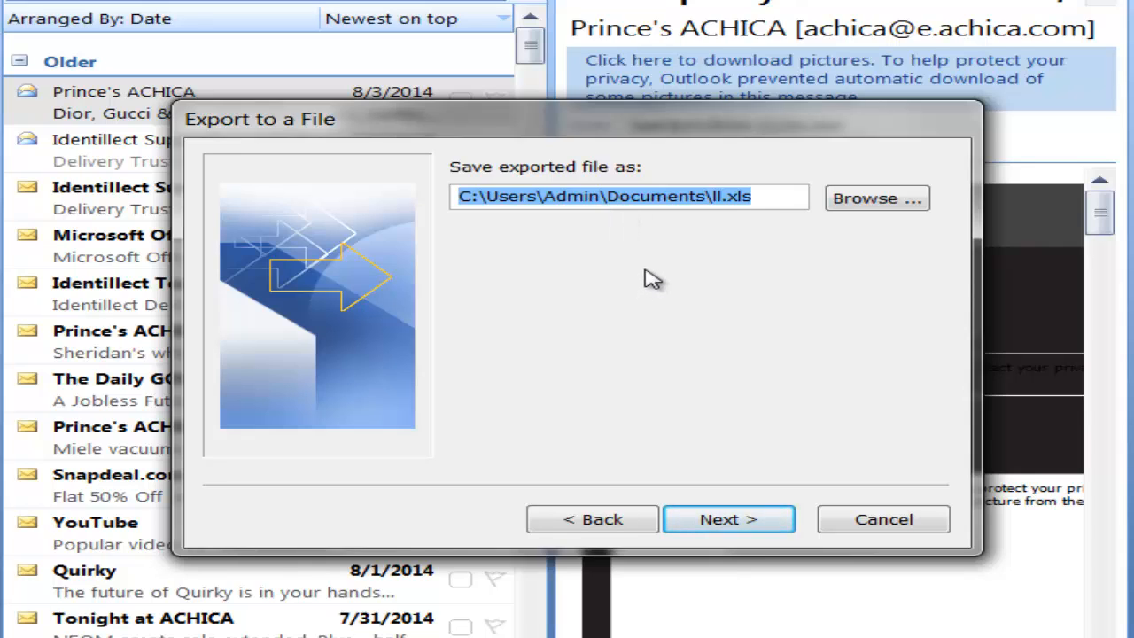
{"action": "type", "text": "lll"}
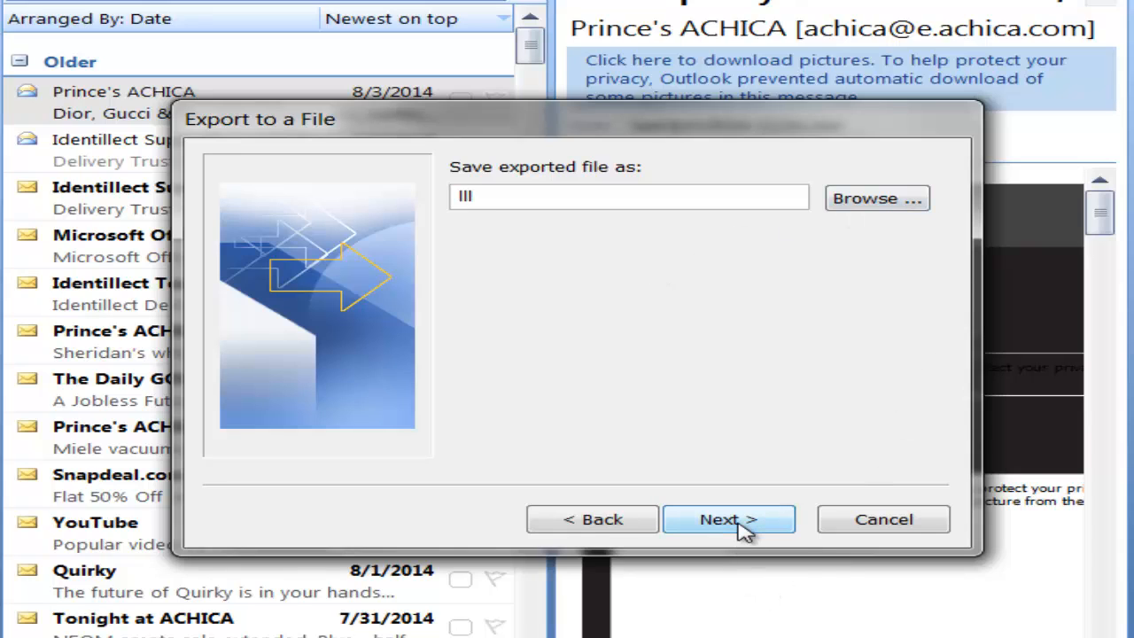
{"action": "left_click", "coordinate": [726, 520]}
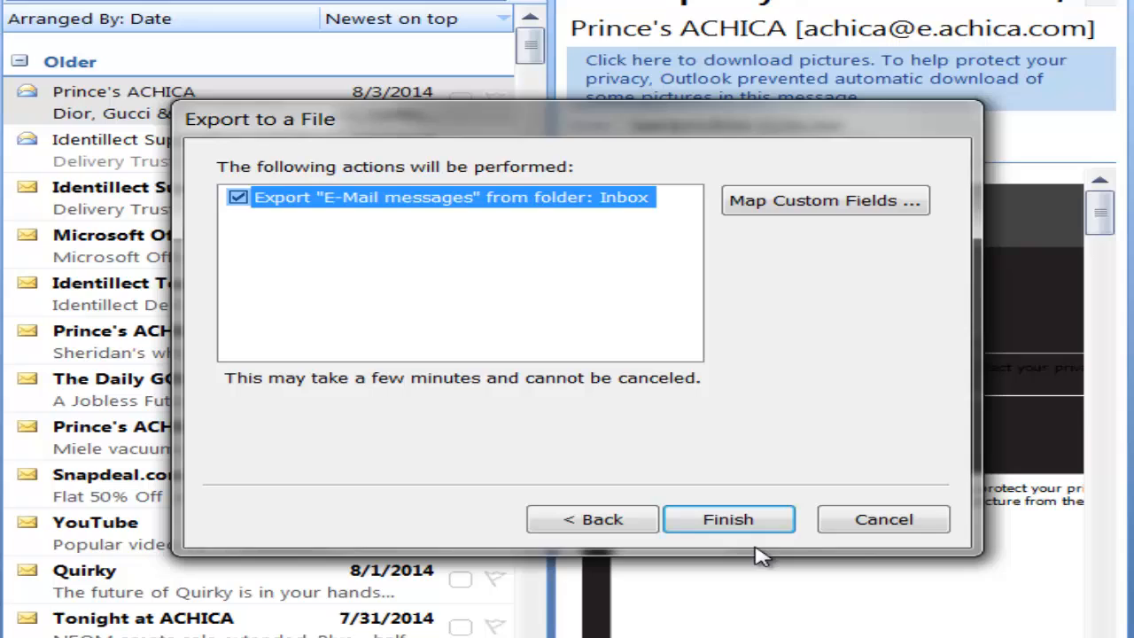
{"action": "mouse_move", "coordinate": [505, 151]}
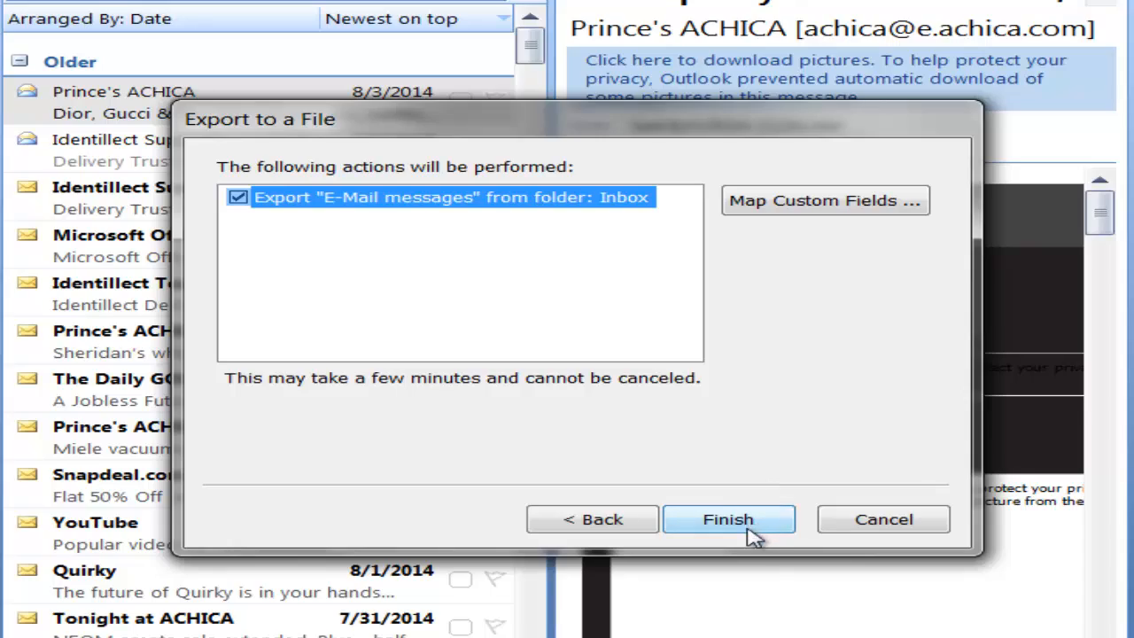
- Finish the Inbox export, then bring up Windows Explorer to locate the file
{"action": "left_click", "coordinate": [727, 519]}
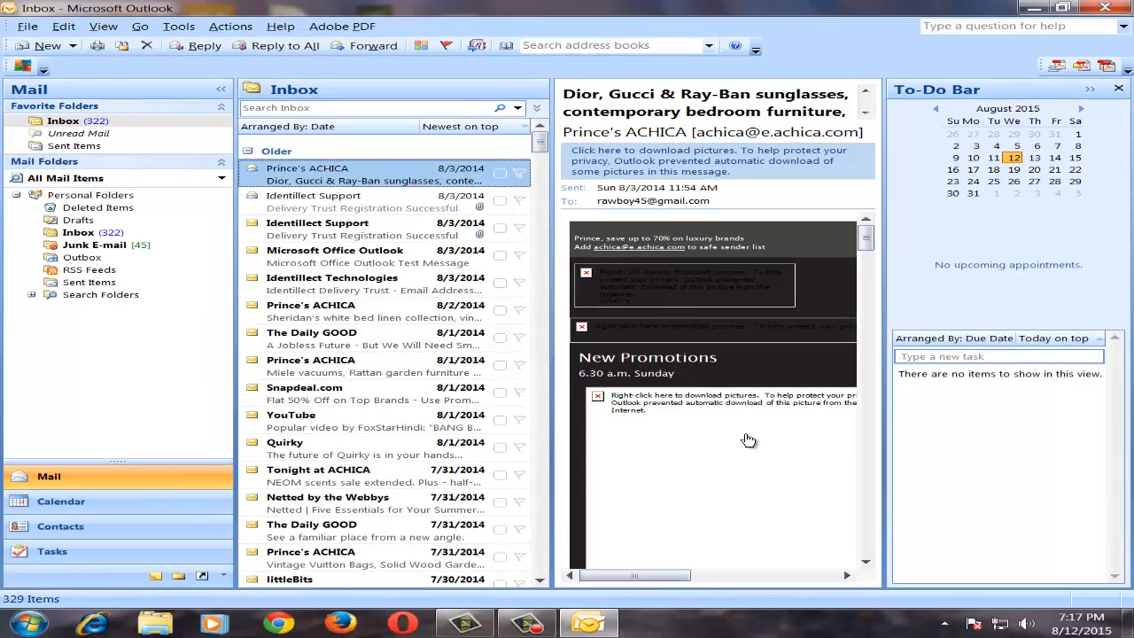
{"action": "mouse_move", "coordinate": [521, 530]}
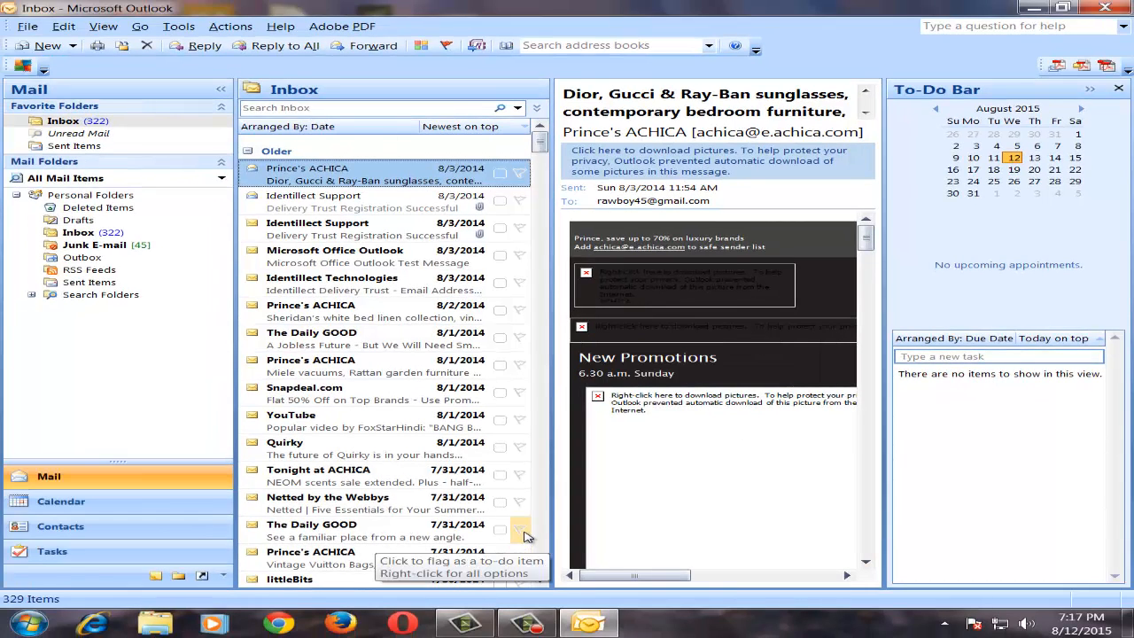
{"action": "mouse_move", "coordinate": [158, 620]}
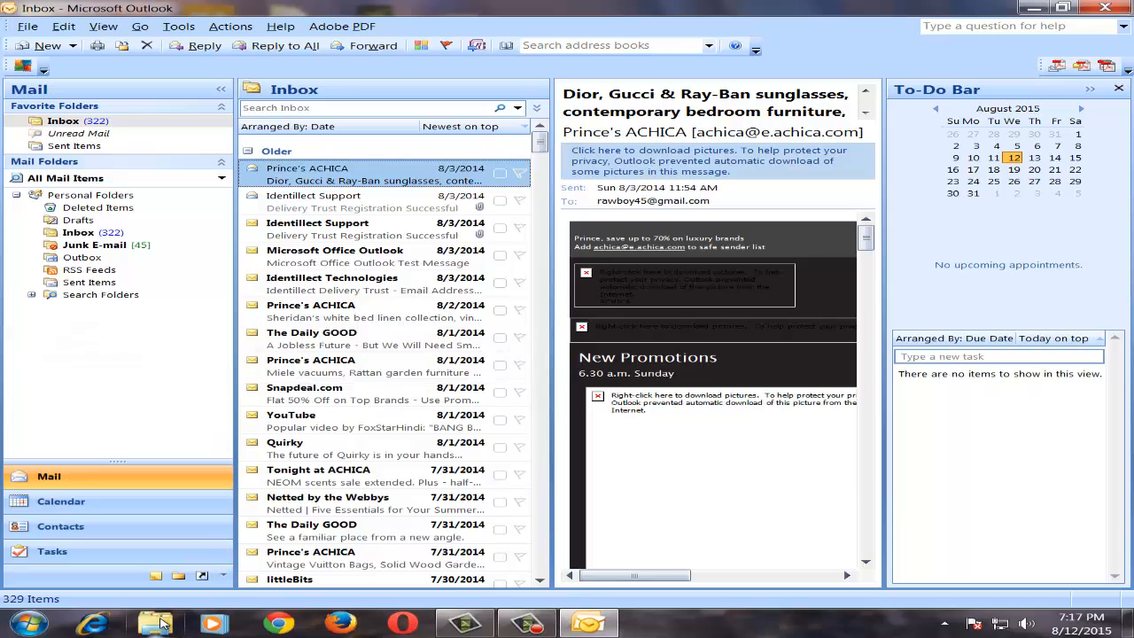
{"action": "left_click", "coordinate": [156, 624]}
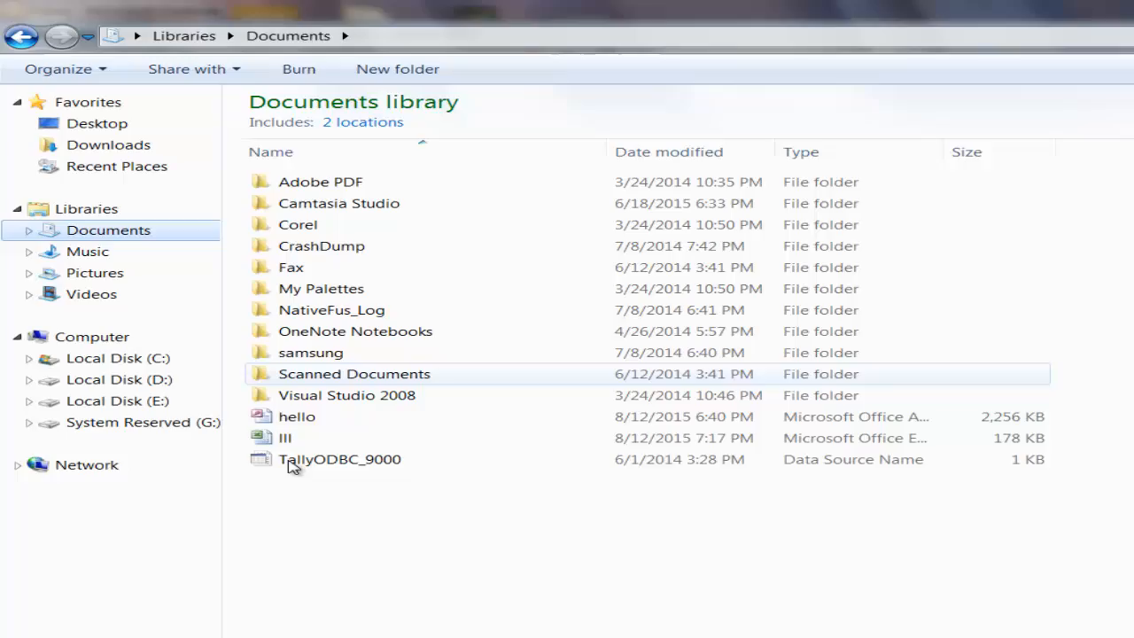
- Open the exported 'lll' workbook from the Documents library in Excel
{"action": "double_click", "coordinate": [285, 438]}
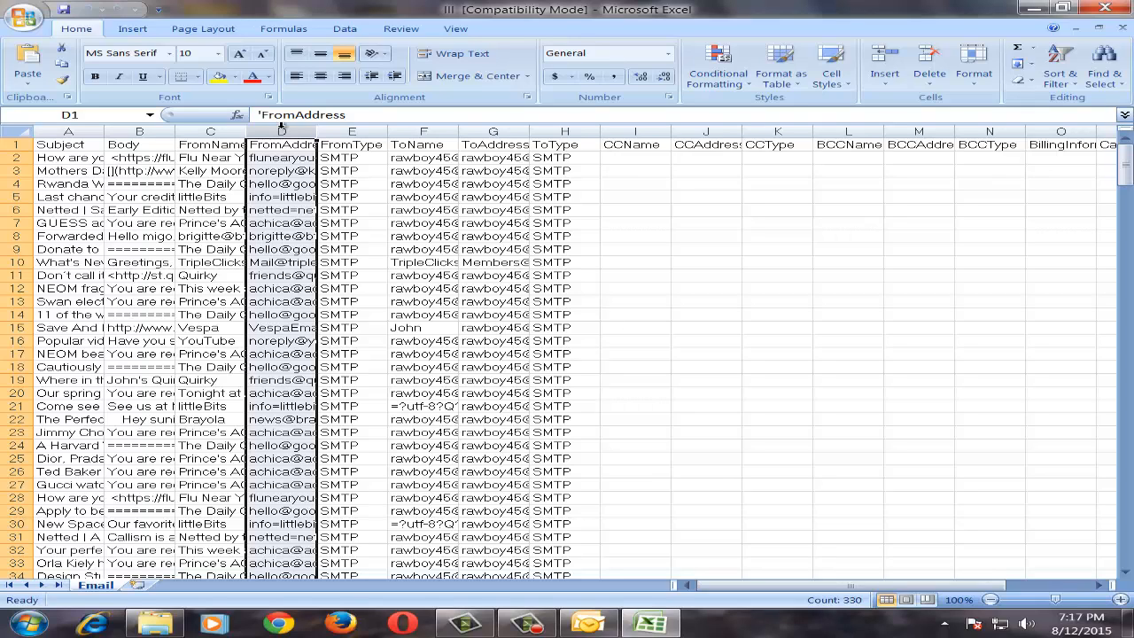
{"action": "mouse_move", "coordinate": [284, 113]}
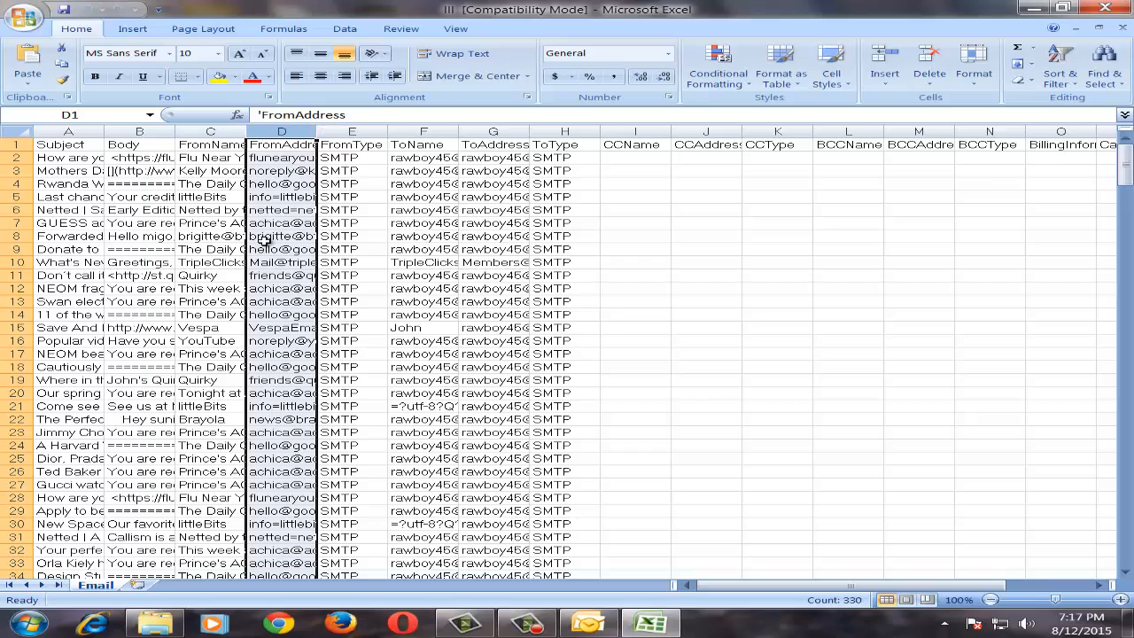
{"action": "mouse_move", "coordinate": [315, 262]}
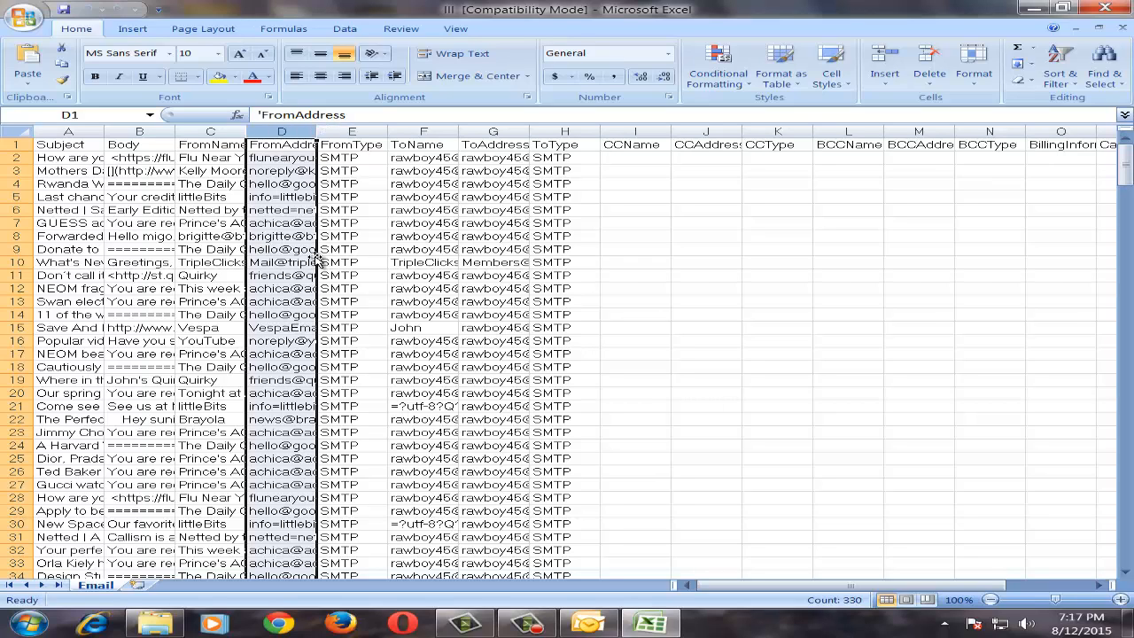